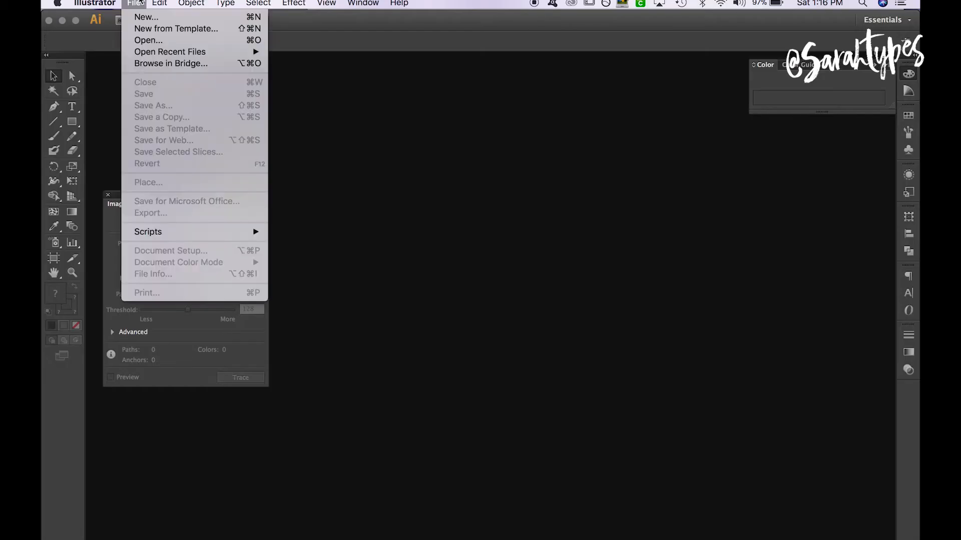
Step: Create a new Illustrator document with a 6-inch-wide, short artboard
{"action": "left_click", "coordinate": [143, 16]}
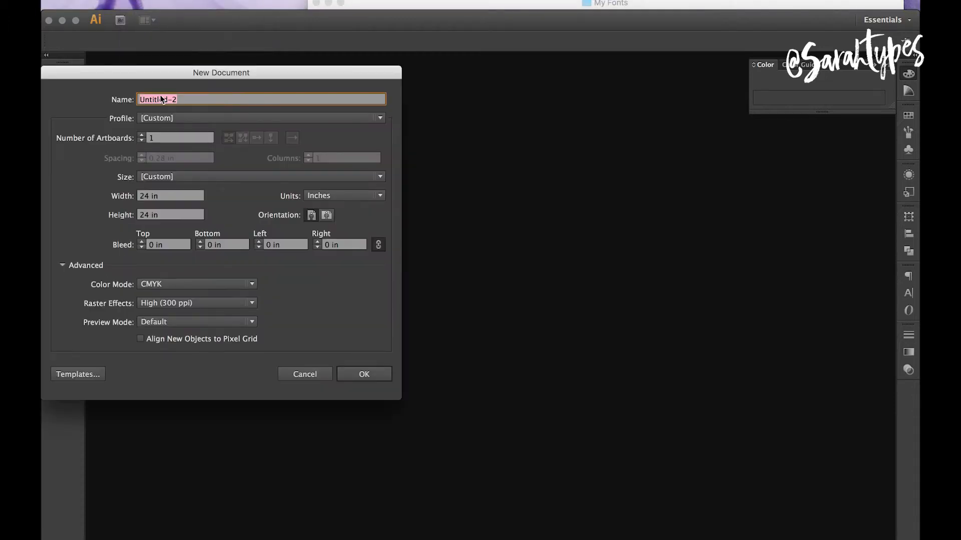
{"action": "left_click", "coordinate": [170, 196]}
{"action": "type", "text": "6"}
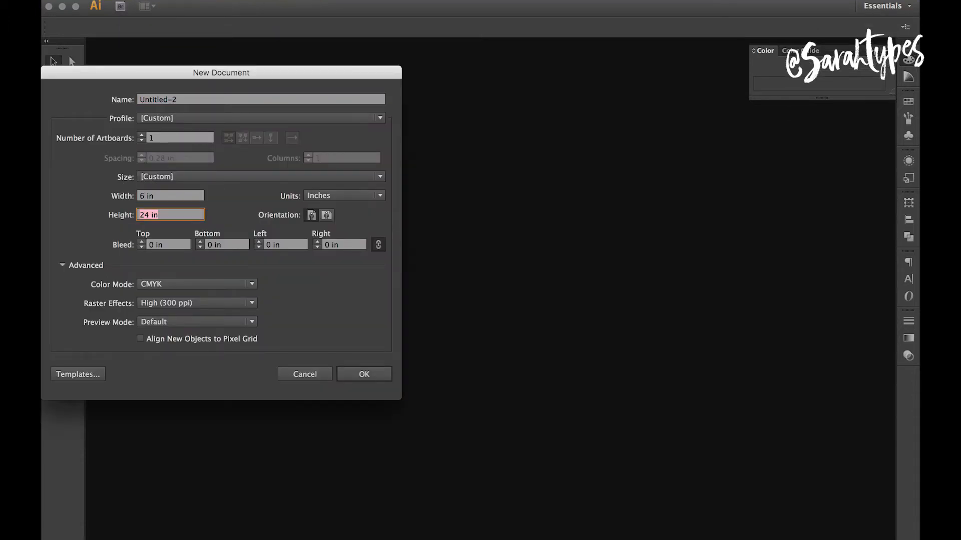
{"action": "left_click", "coordinate": [364, 373]}
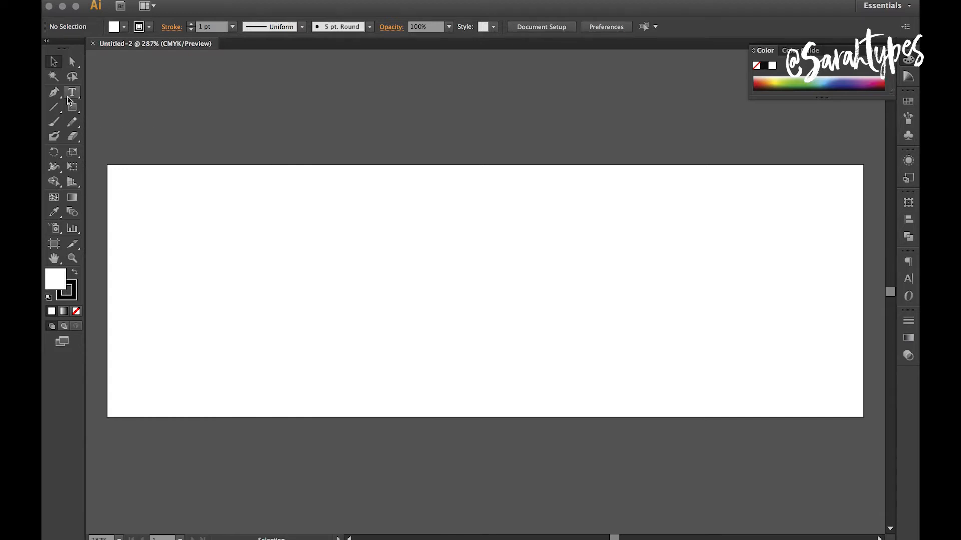
Step: Type 'Shampoo' and set it in Memphis Park Regular at 115 pt
{"action": "left_click", "coordinate": [72, 94]}
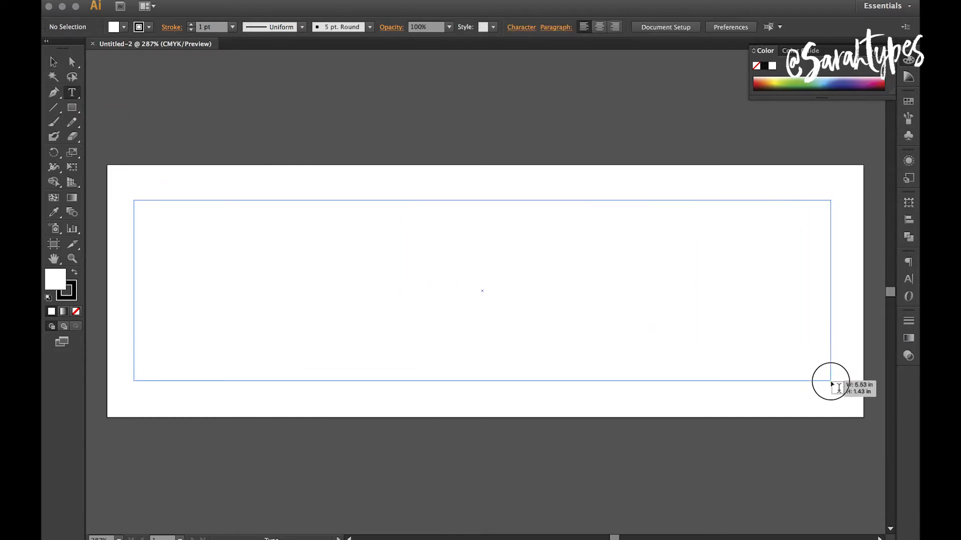
{"action": "type", "text": "S"}
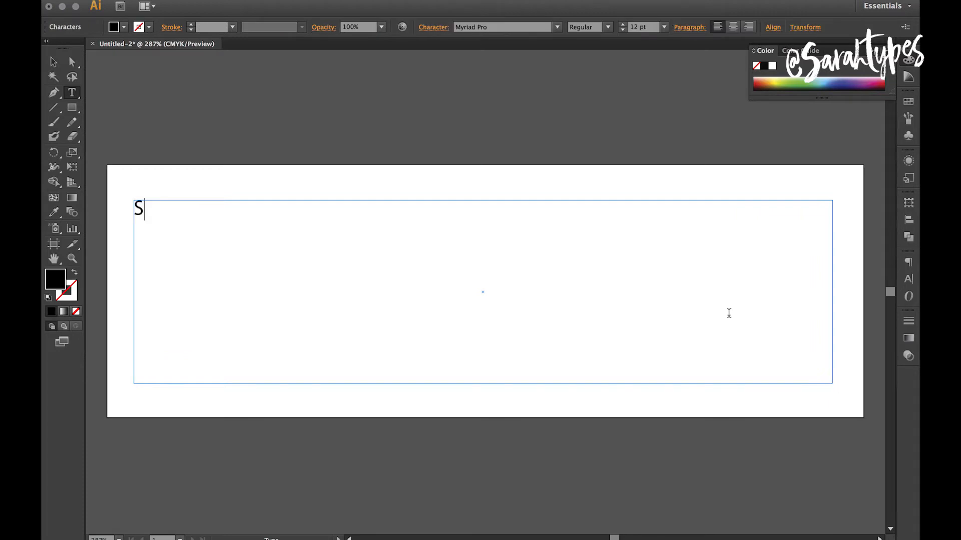
{"action": "type", "text": "hampoo"}
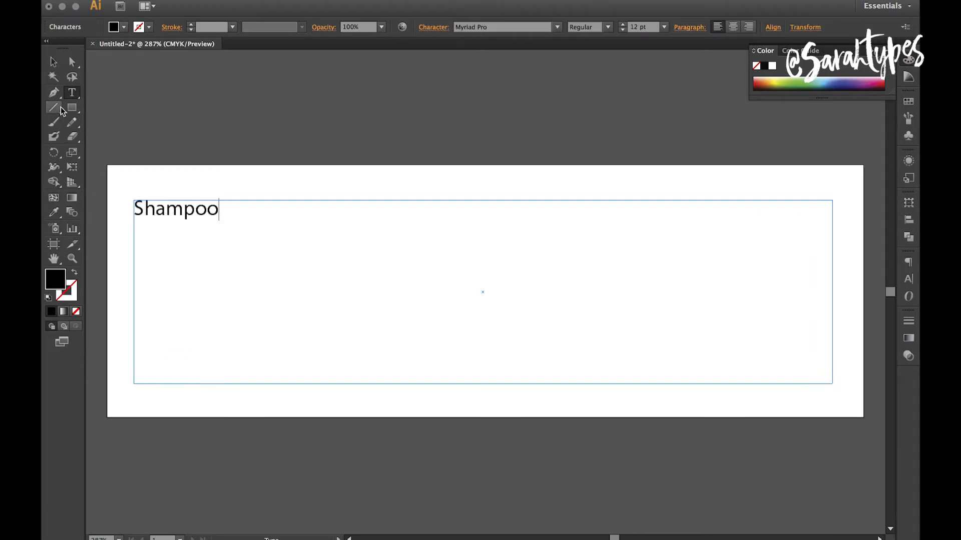
{"action": "left_click", "coordinate": [53, 61]}
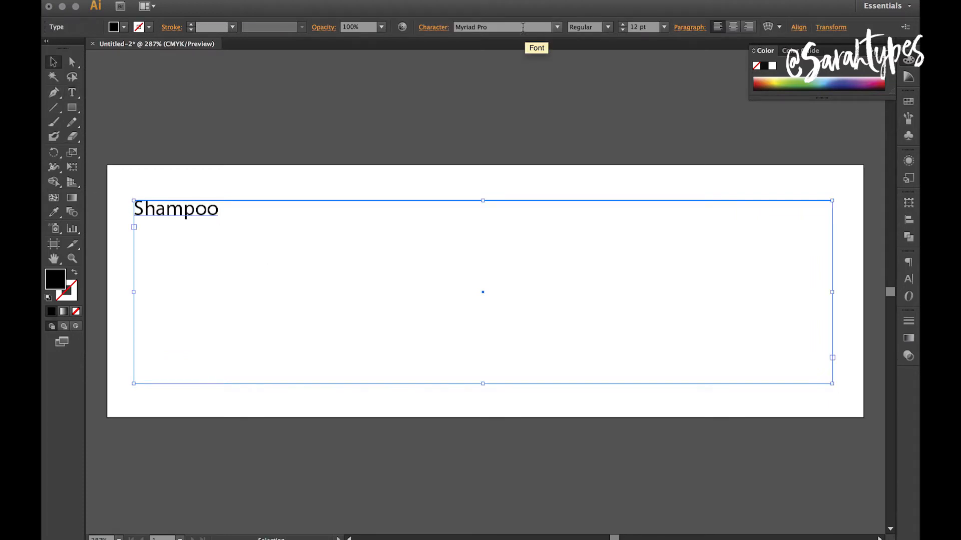
{"action": "type", "text": "Memphis Park Regular"}
{"action": "type", "text": "122"}
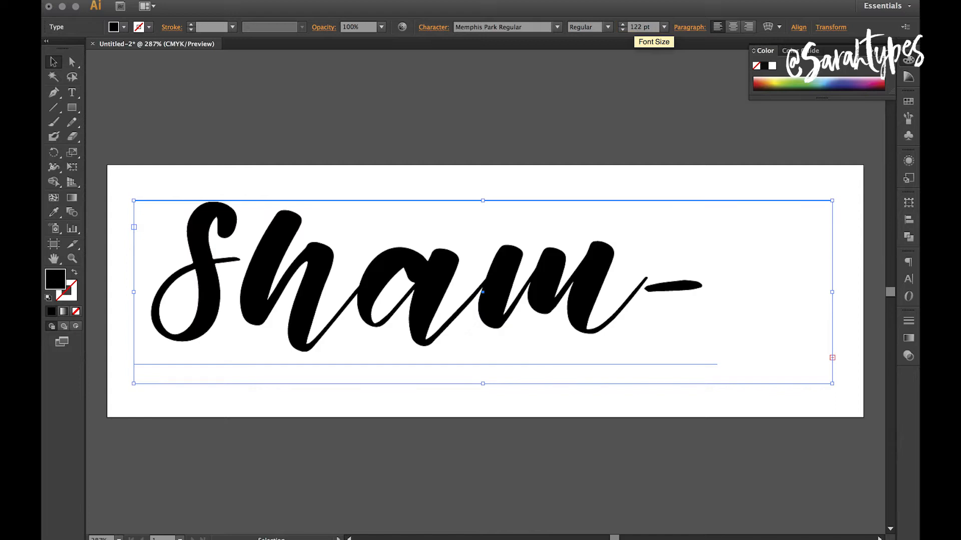
{"action": "left_click", "coordinate": [624, 30]}
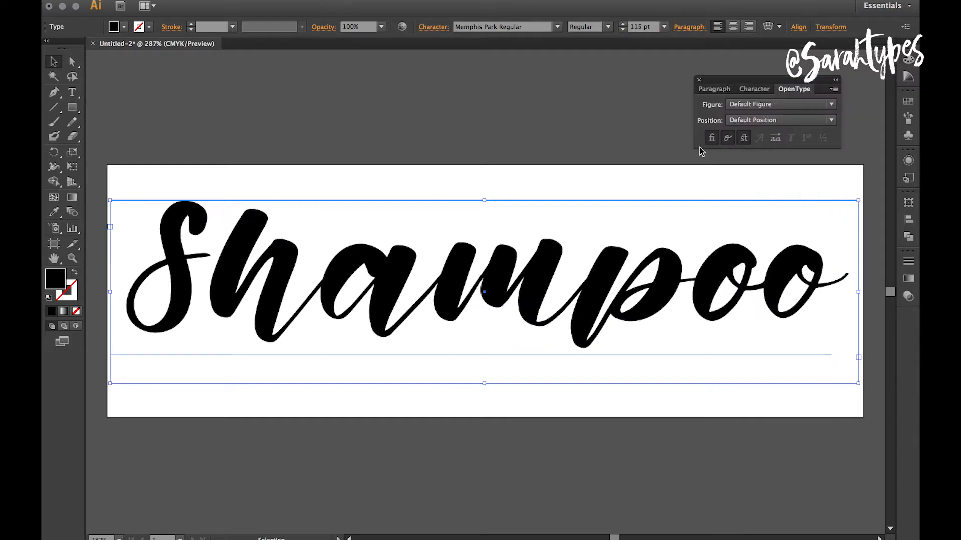
{"action": "mouse_move", "coordinate": [556, 141]}
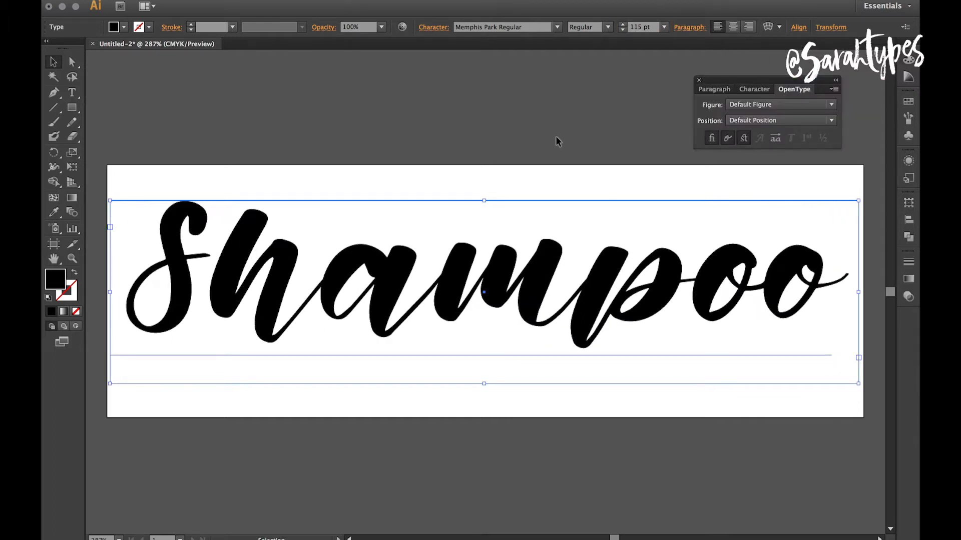
{"action": "mouse_move", "coordinate": [414, 119]}
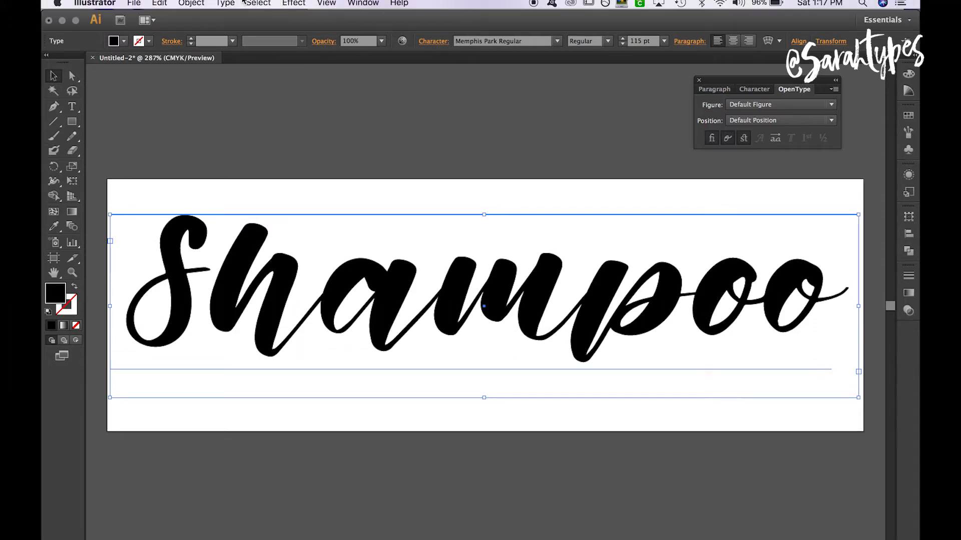
Step: Convert the Shampoo lettering into outlined vector shapes with Create Outlines
{"action": "left_click", "coordinate": [226, 3]}
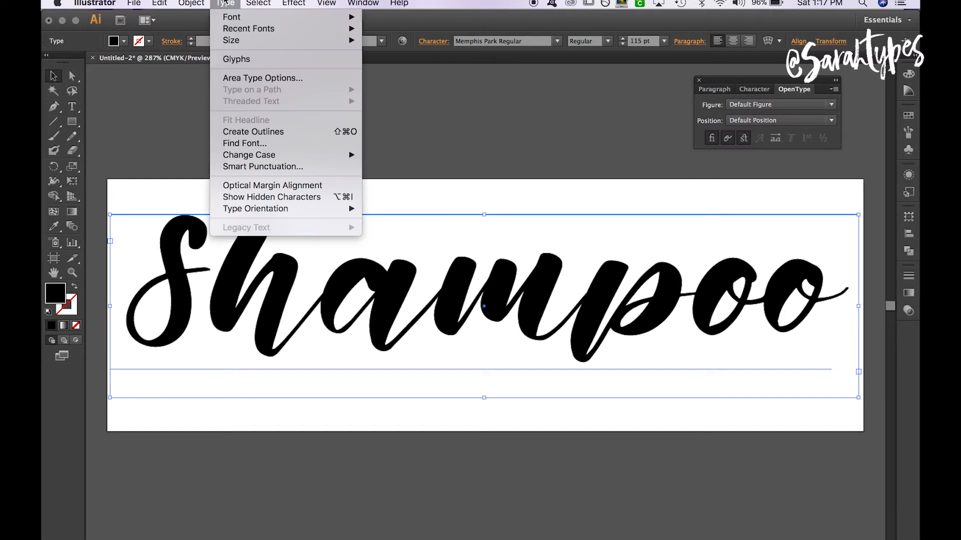
{"action": "mouse_move", "coordinate": [242, 108]}
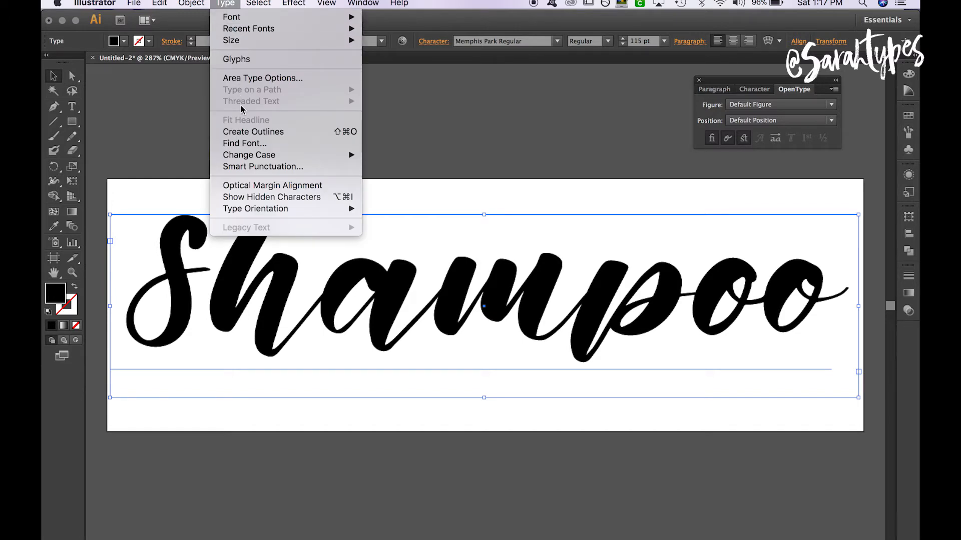
{"action": "mouse_move", "coordinate": [248, 137]}
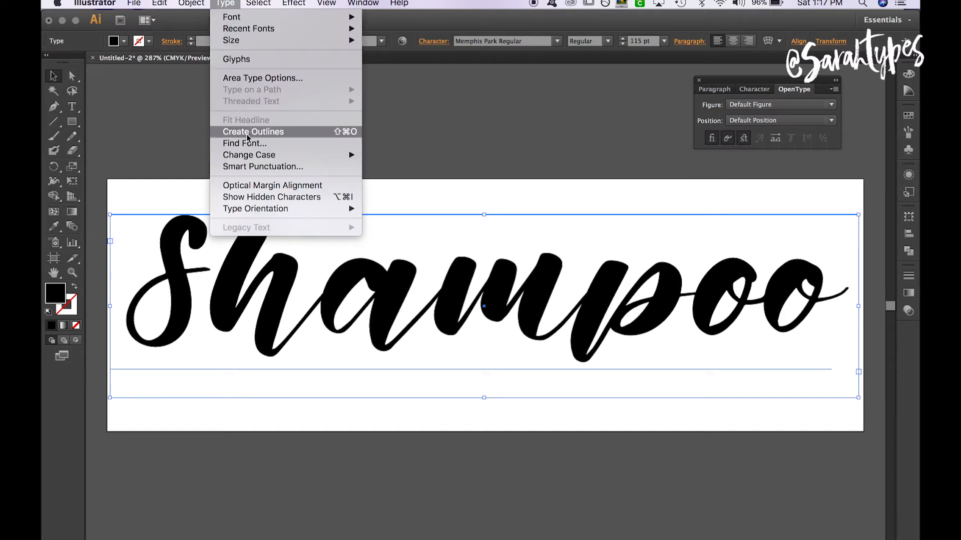
{"action": "left_click", "coordinate": [252, 132]}
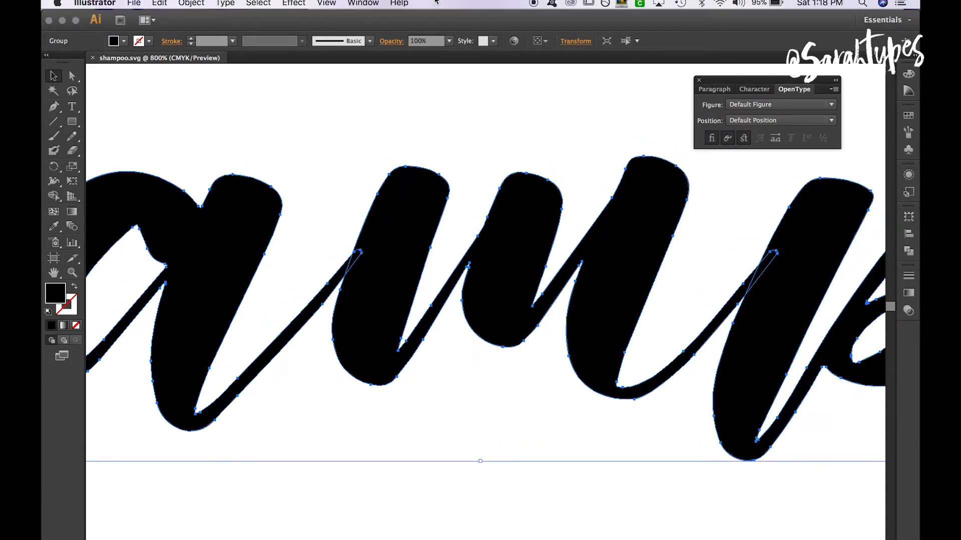
Step: Show Illustrator's Pathfinder panel from the Window menu
{"action": "left_click", "coordinate": [362, 4]}
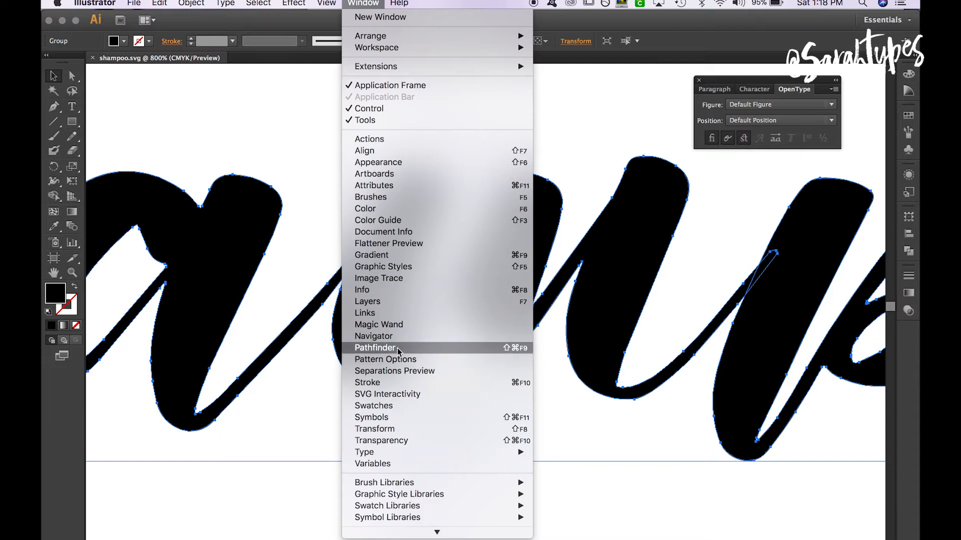
{"action": "left_click", "coordinate": [373, 347]}
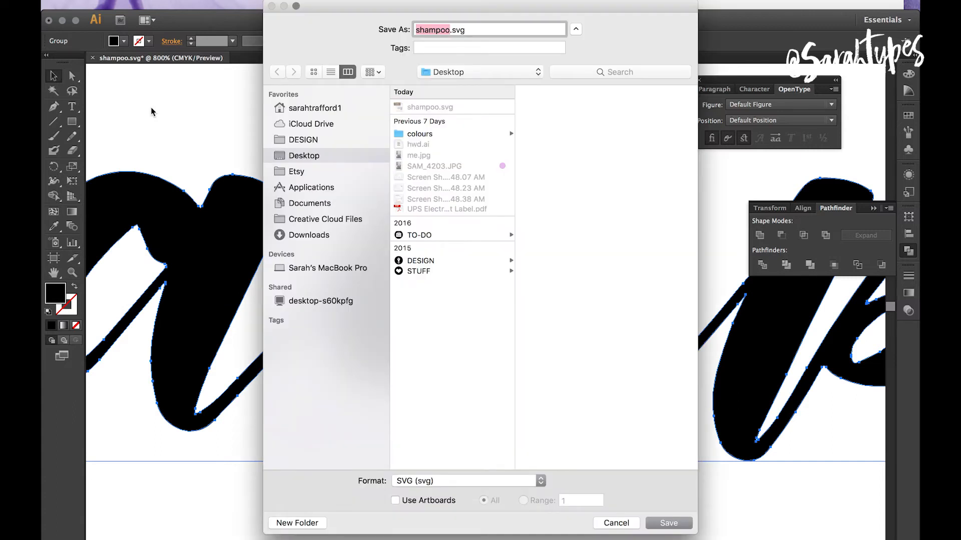
Step: Save the artwork as shampoo.svg and accept the SVG export options
{"action": "left_click", "coordinate": [669, 523]}
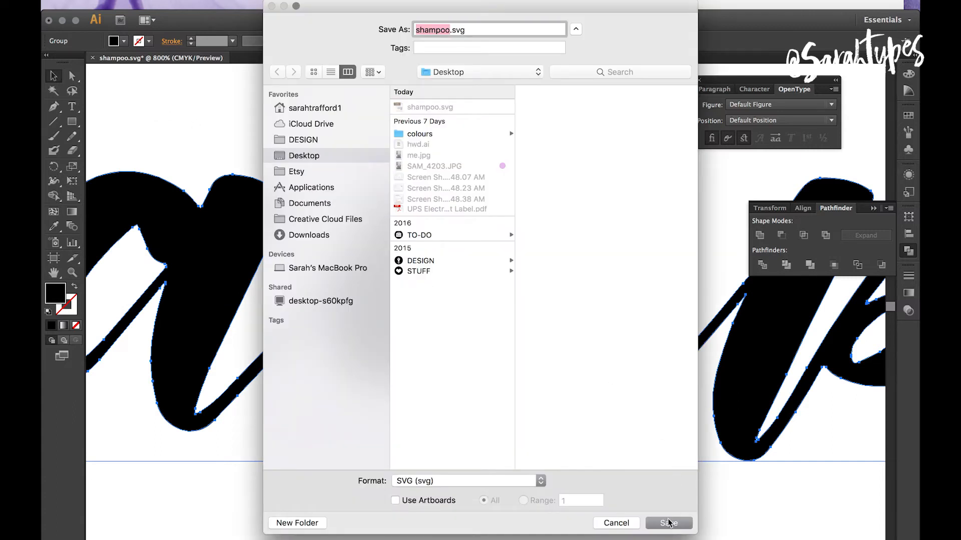
{"action": "left_click", "coordinate": [668, 523]}
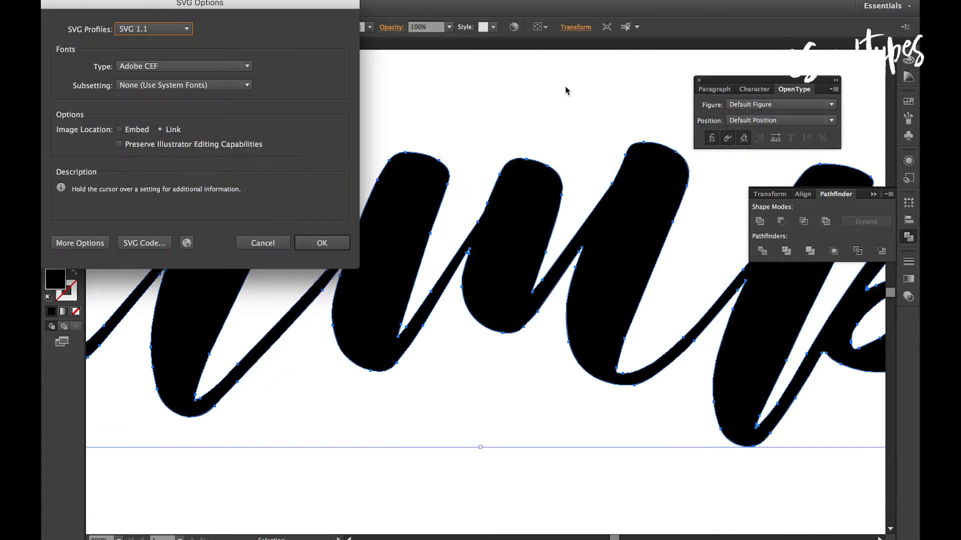
{"action": "left_click", "coordinate": [322, 243]}
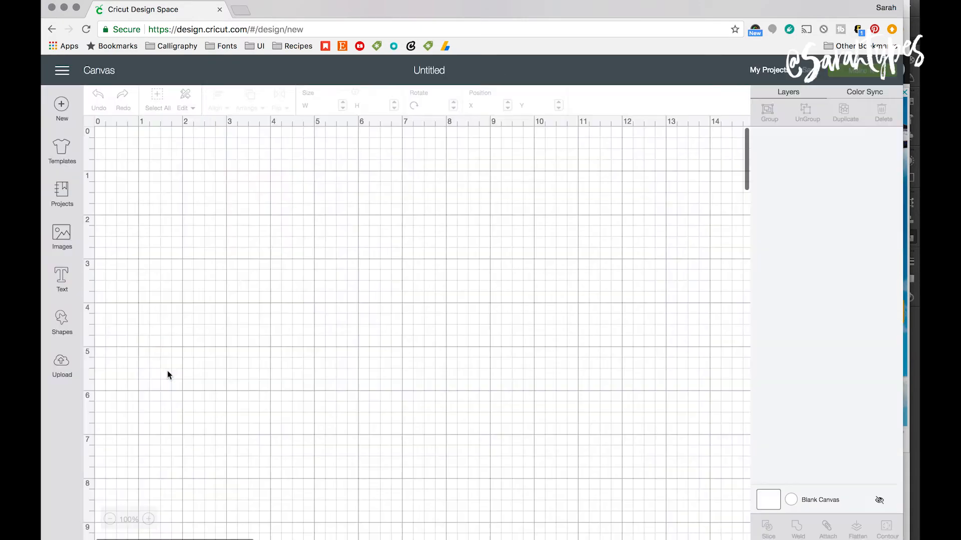
{"action": "mouse_move", "coordinate": [62, 359]}
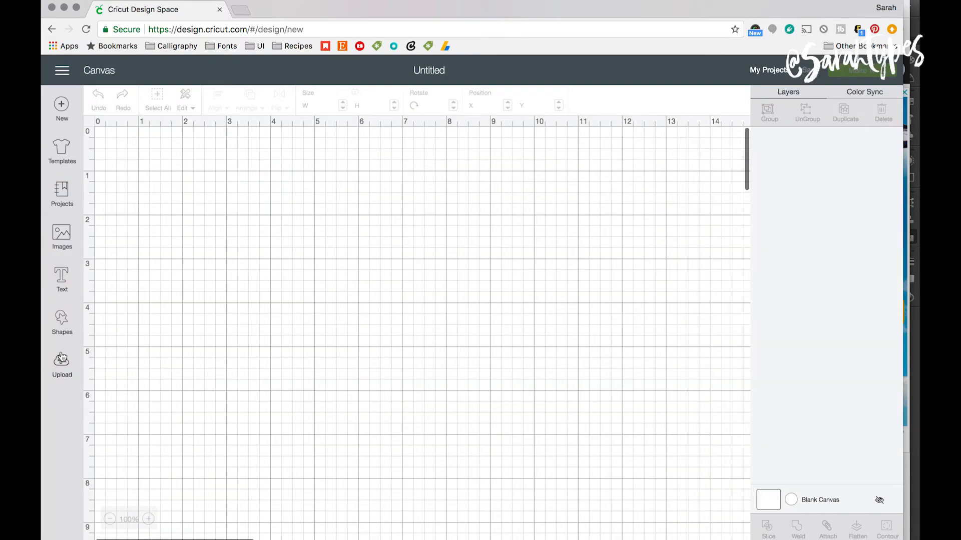
Step: Upload shampoo.svg from the Desktop into Cricut Design Space
{"action": "left_click", "coordinate": [62, 360]}
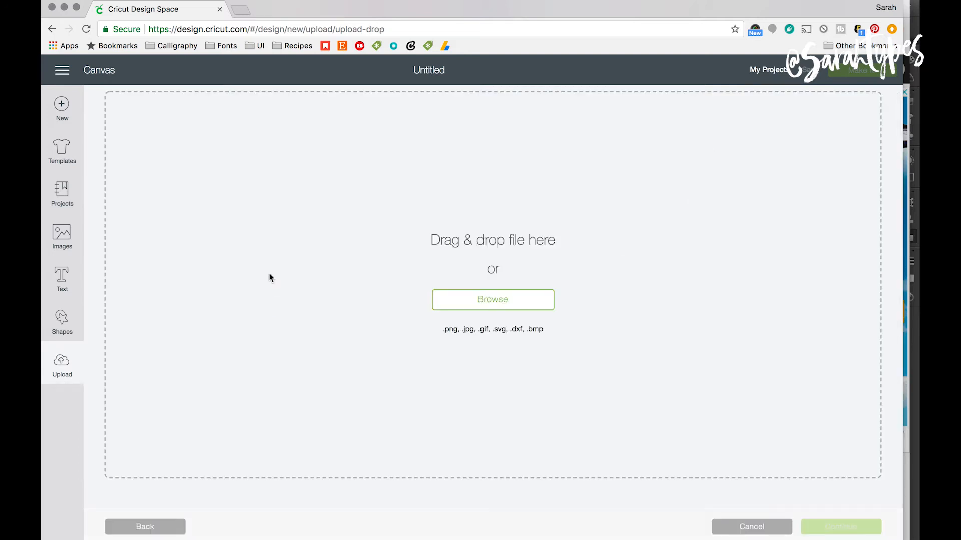
{"action": "left_click", "coordinate": [492, 299]}
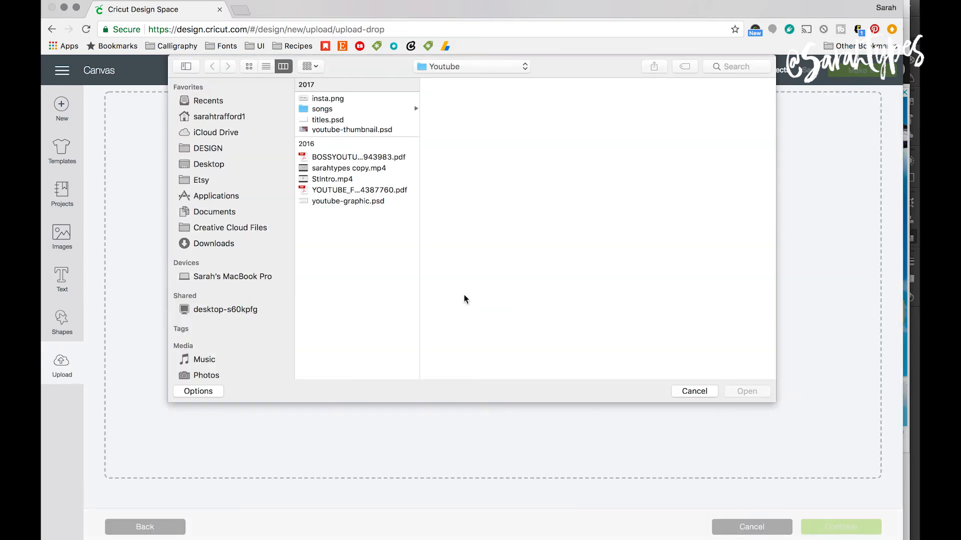
{"action": "left_click", "coordinate": [207, 164]}
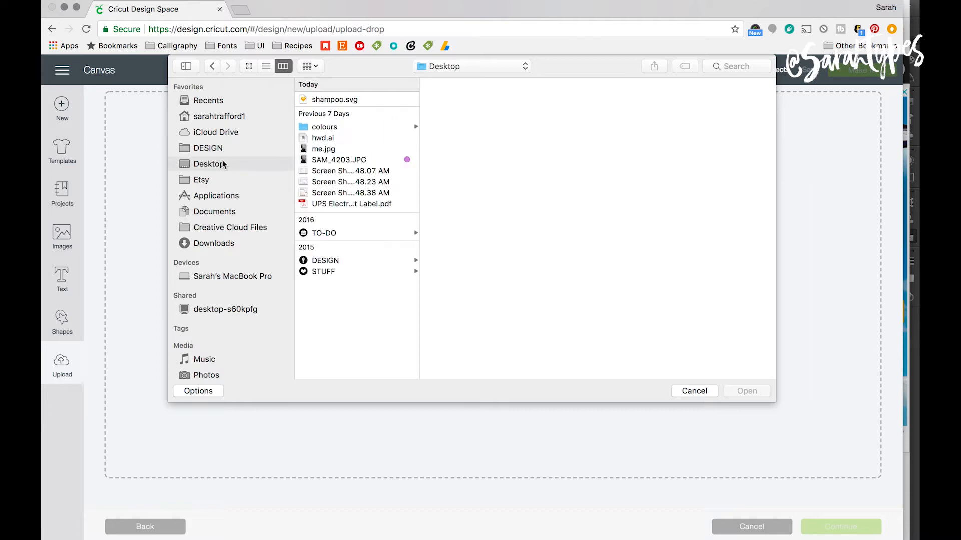
{"action": "left_click", "coordinate": [694, 391]}
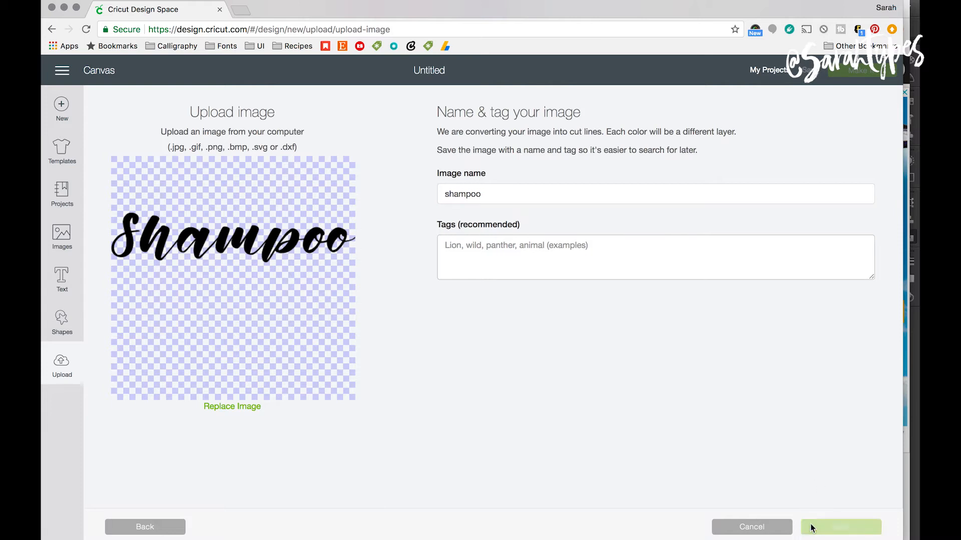
Step: Save the shampoo upload, insert it onto the canvas and begin resizing it
{"action": "left_click", "coordinate": [839, 527]}
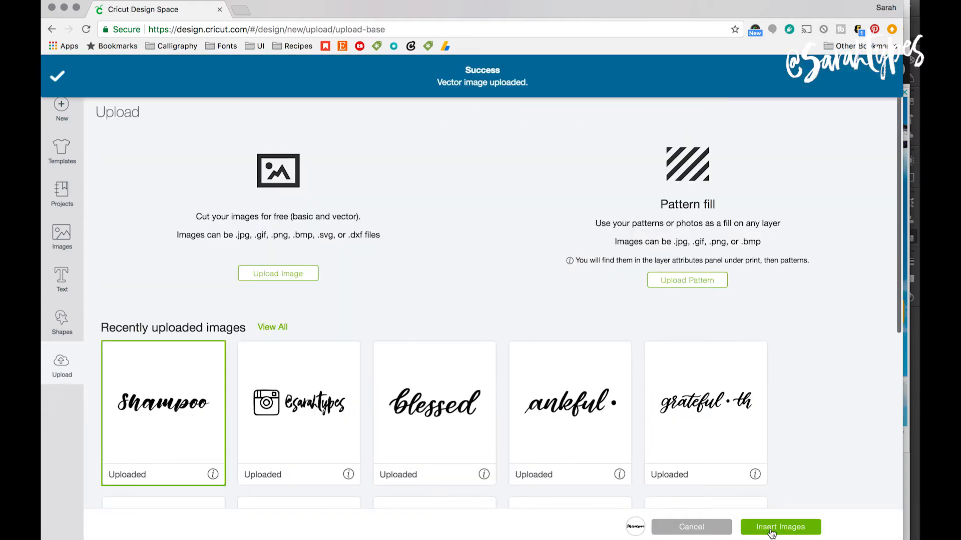
{"action": "left_click", "coordinate": [780, 527]}
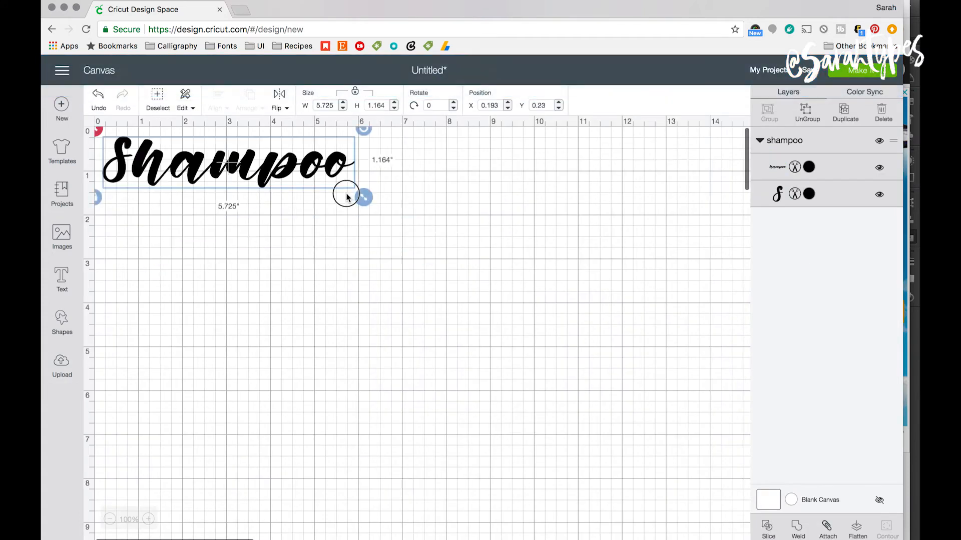
{"action": "left_click_drag", "start_coordinate": [347, 197], "coordinate": [330, 187]}
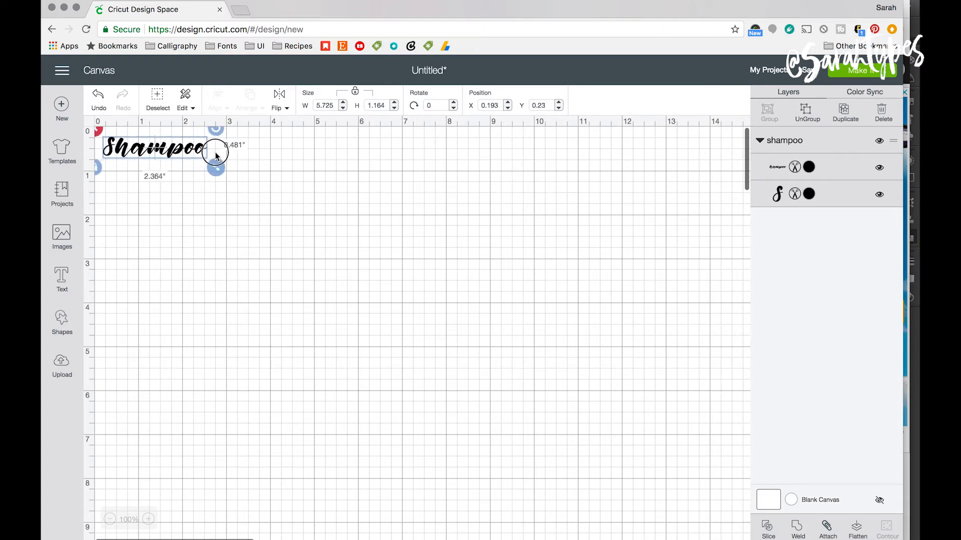
Step: Resize Shampoo to 0.5 inches tall and attach its layers into one group
{"action": "left_click_drag", "start_coordinate": [218, 154], "coordinate": [220, 167]}
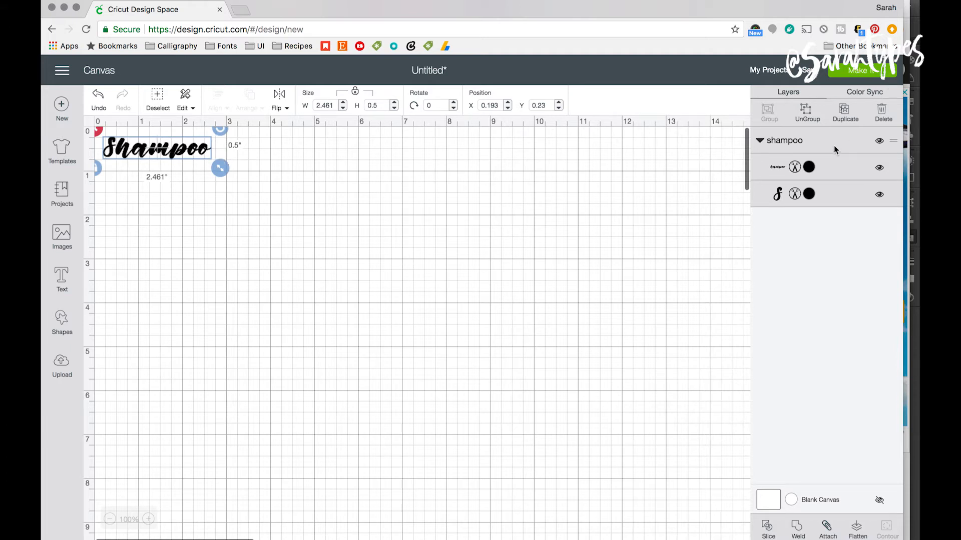
{"action": "left_click", "coordinate": [827, 537]}
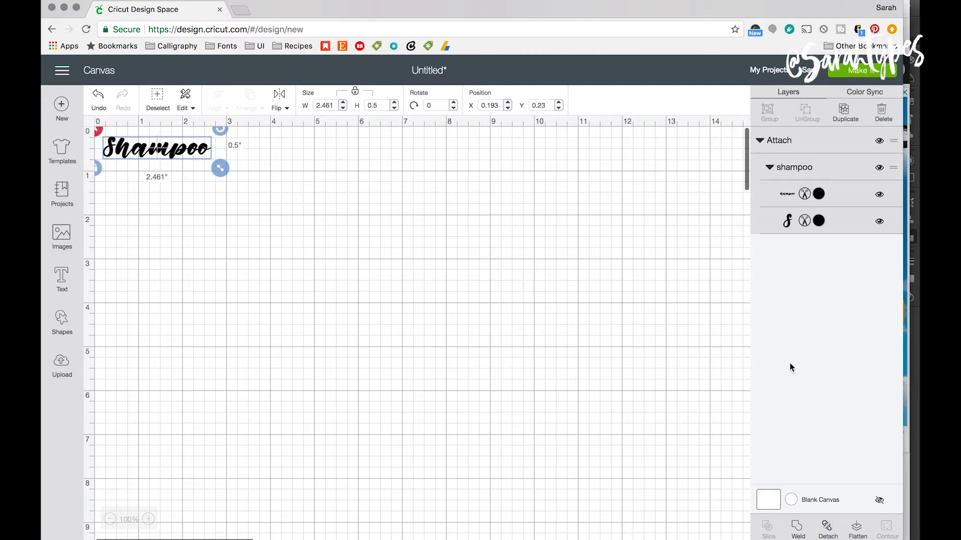
{"action": "mouse_move", "coordinate": [859, 92]}
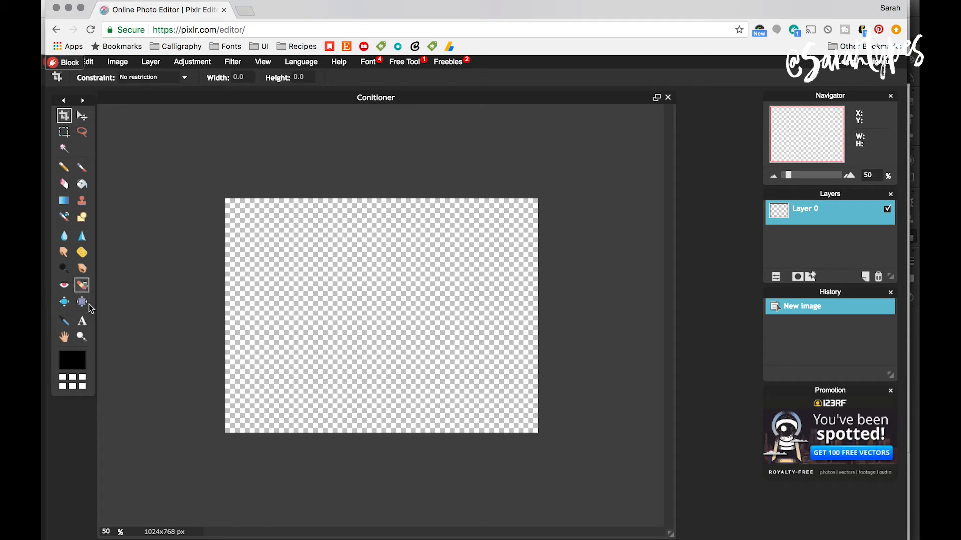
Step: Type 'Conditioner' on the canvas in large Memphis Park script font
{"action": "left_click", "coordinate": [81, 320]}
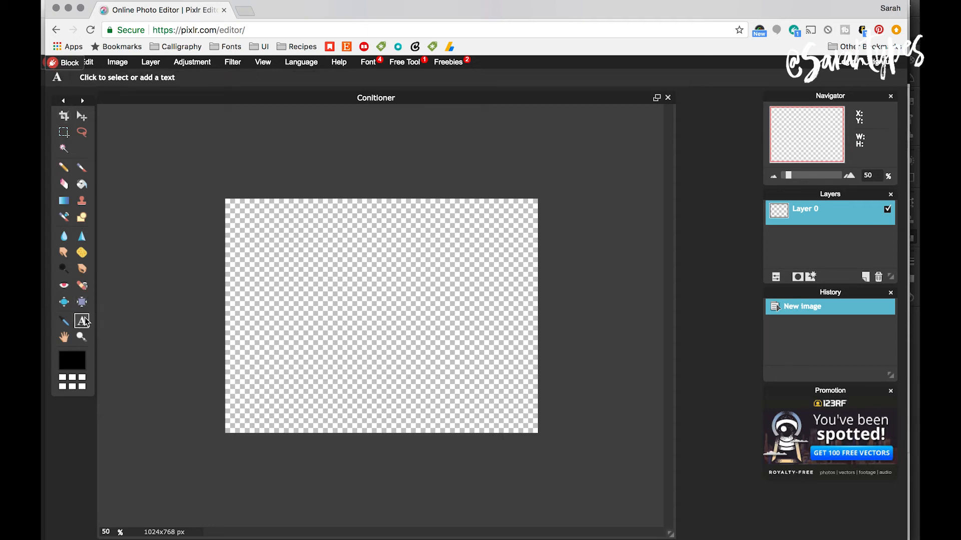
{"action": "mouse_move", "coordinate": [227, 250]}
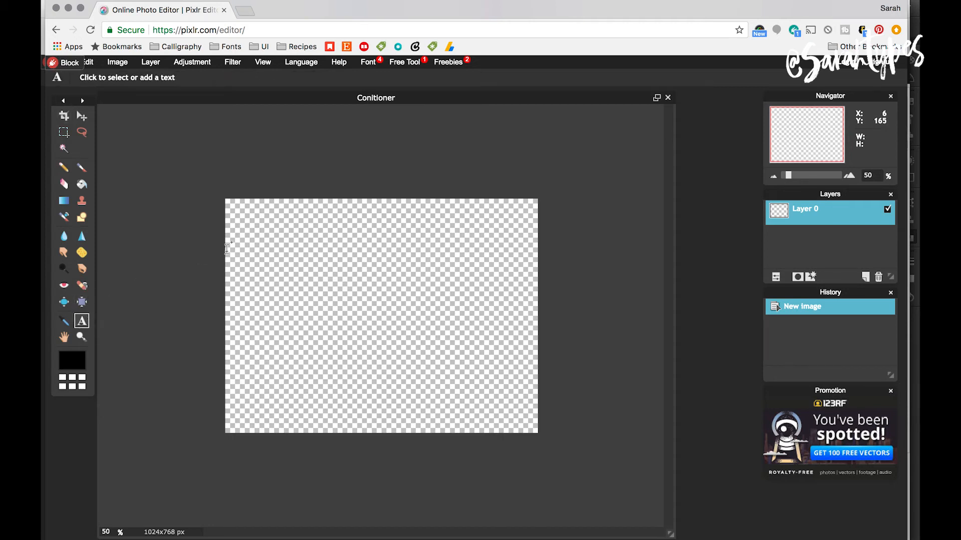
{"action": "mouse_move", "coordinate": [254, 255]}
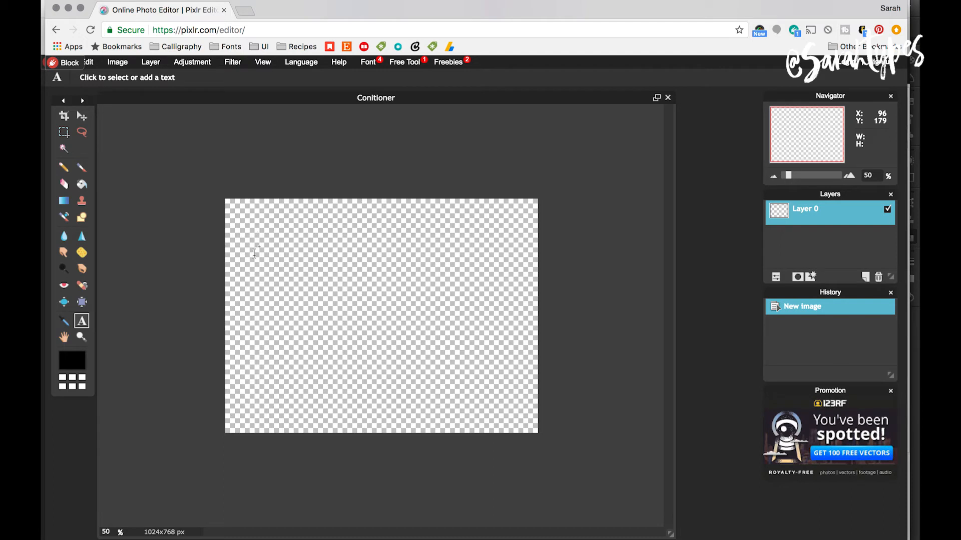
{"action": "left_click", "coordinate": [255, 254]}
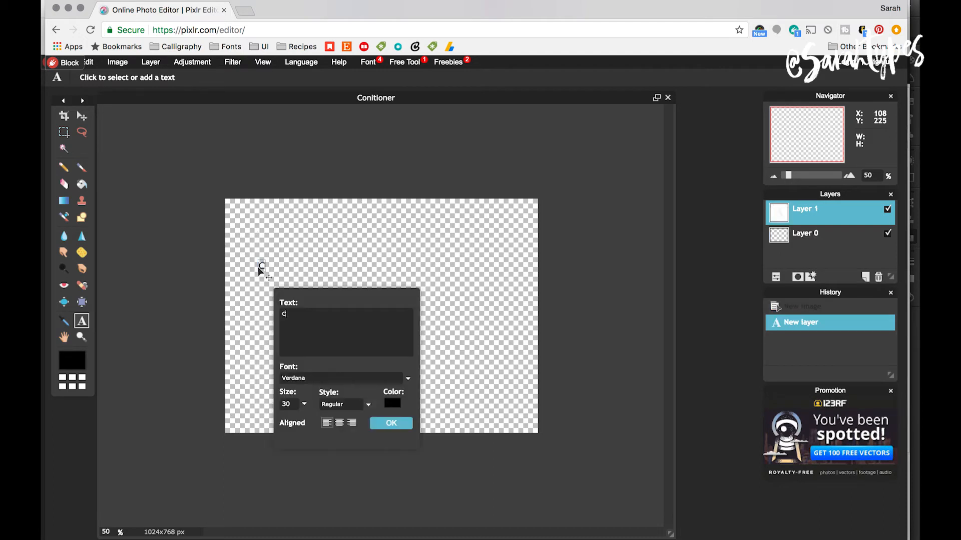
{"action": "type", "text": "onditio"}
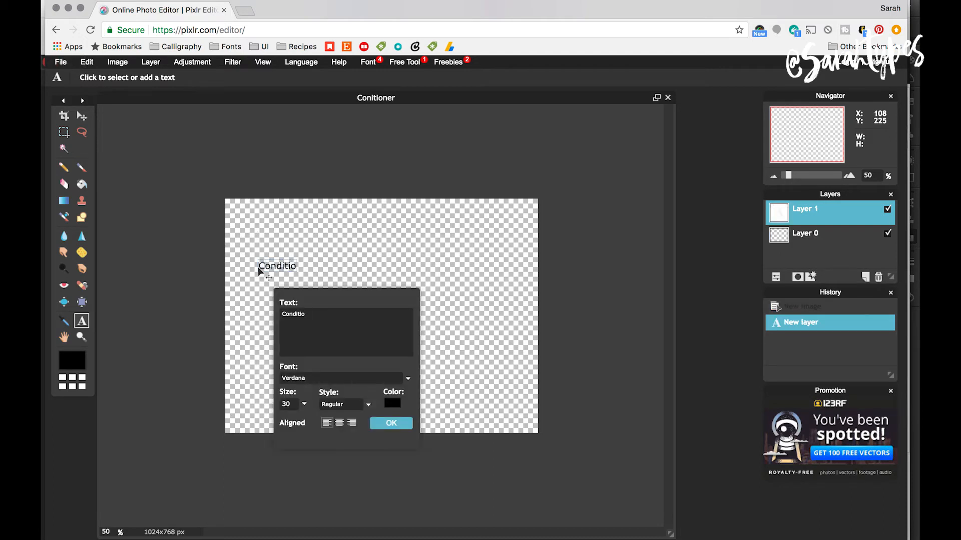
{"action": "type", "text": "ner"}
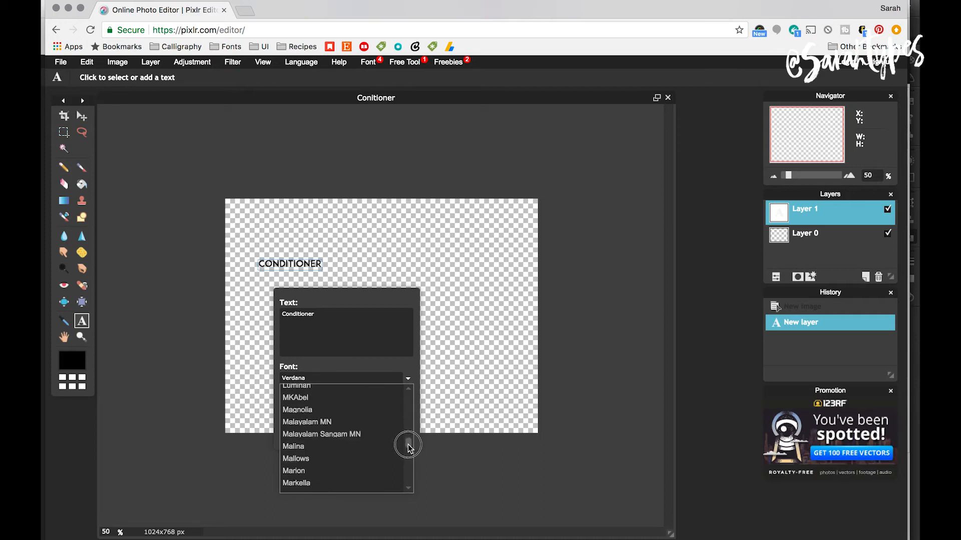
{"action": "scroll", "scroll_direction": "down", "scroll_amount": 3}
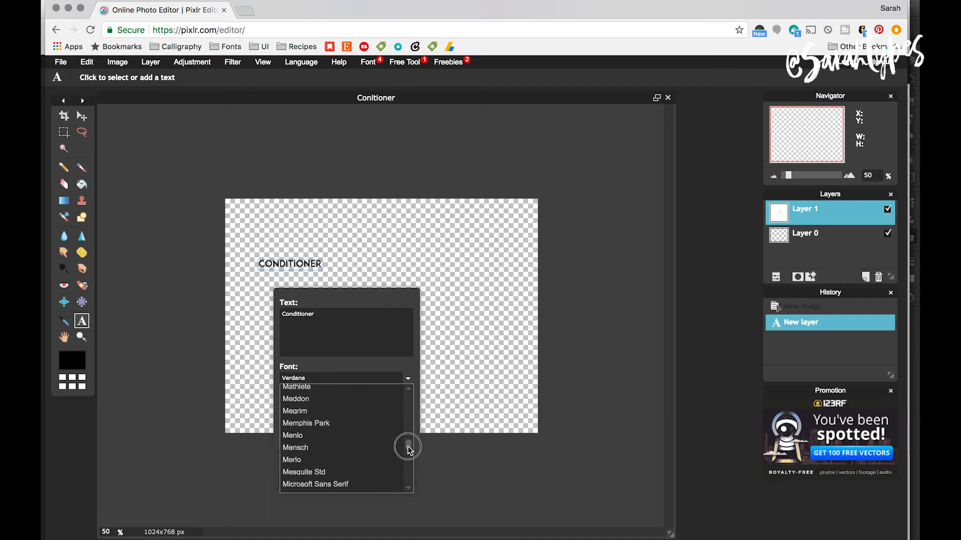
{"action": "left_click", "coordinate": [306, 423]}
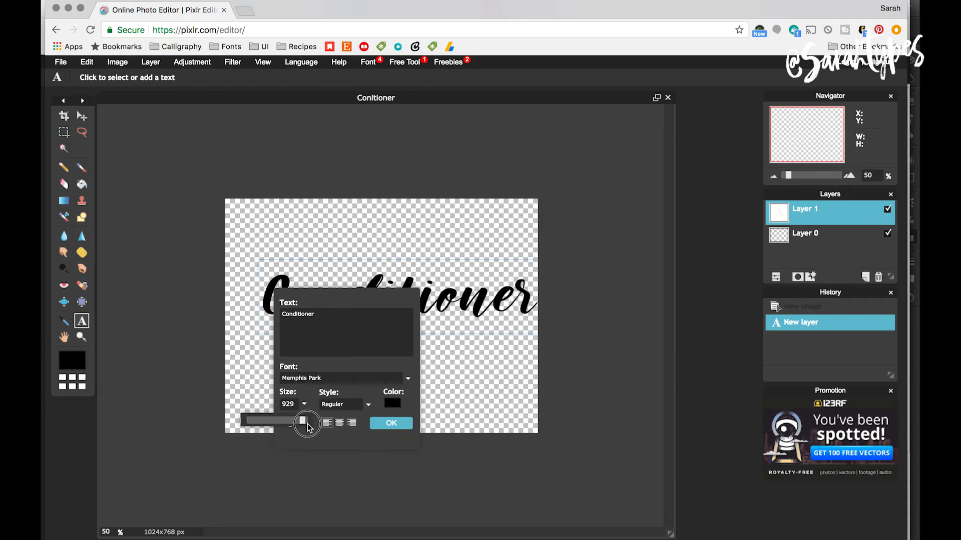
{"action": "left_click", "coordinate": [391, 424]}
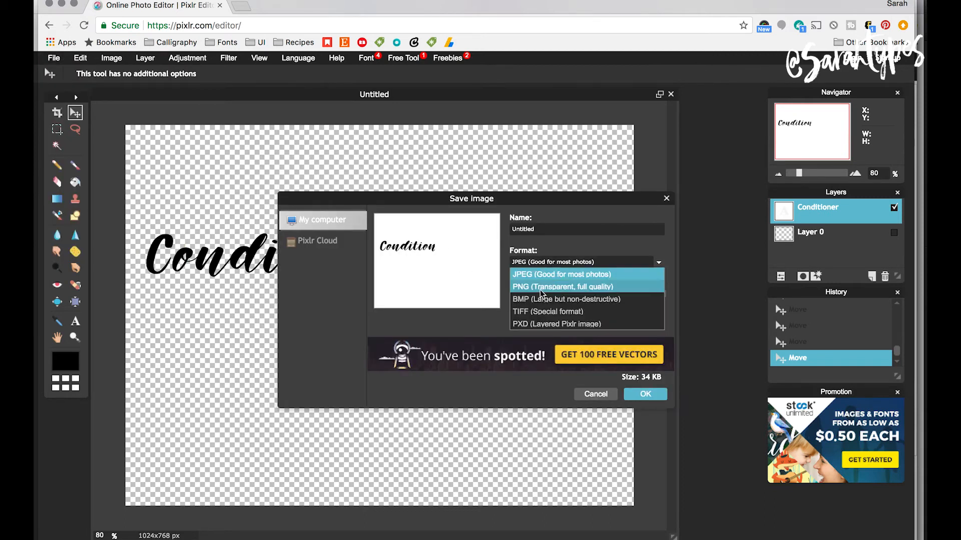
Step: Save the Conditioner image as a transparent PNG and close the file preview
{"action": "left_click", "coordinate": [541, 286]}
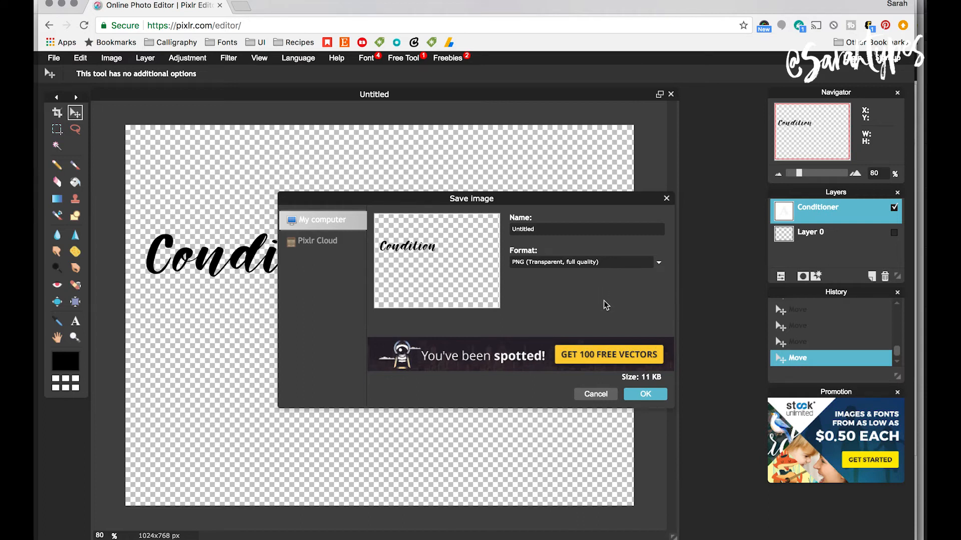
{"action": "left_click", "coordinate": [645, 394]}
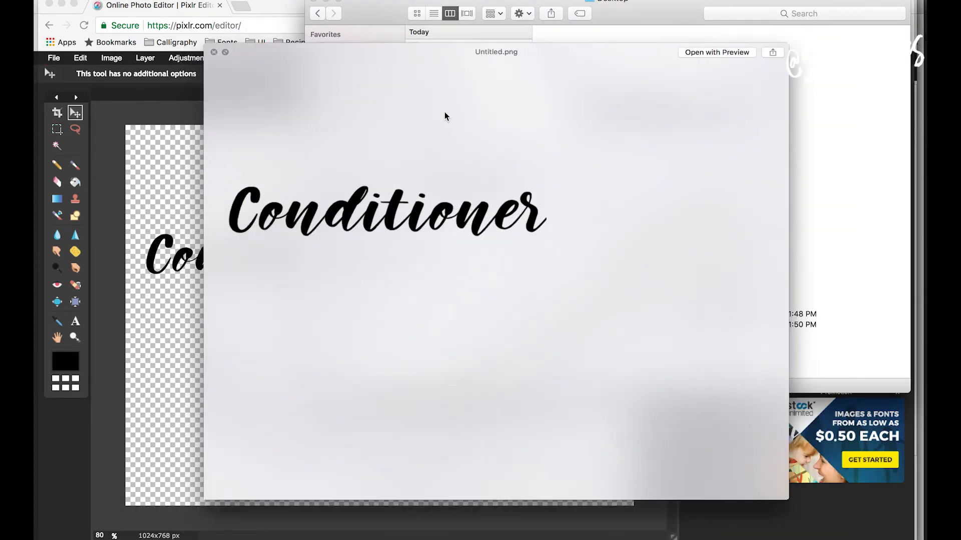
{"action": "left_click", "coordinate": [217, 53]}
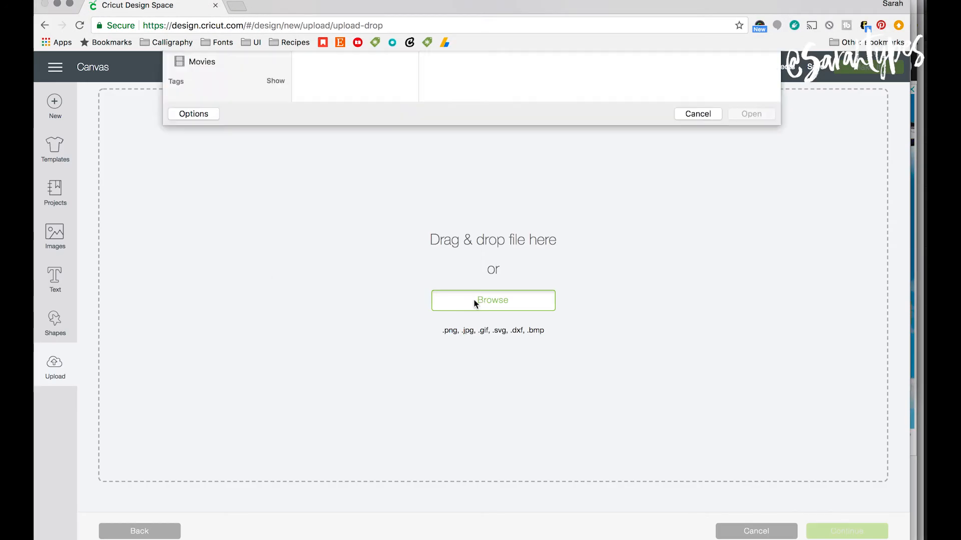
Step: Upload the Conditioner PNG as a Simple image, skip erasing, and save it as a cut image
{"action": "left_click", "coordinate": [698, 114]}
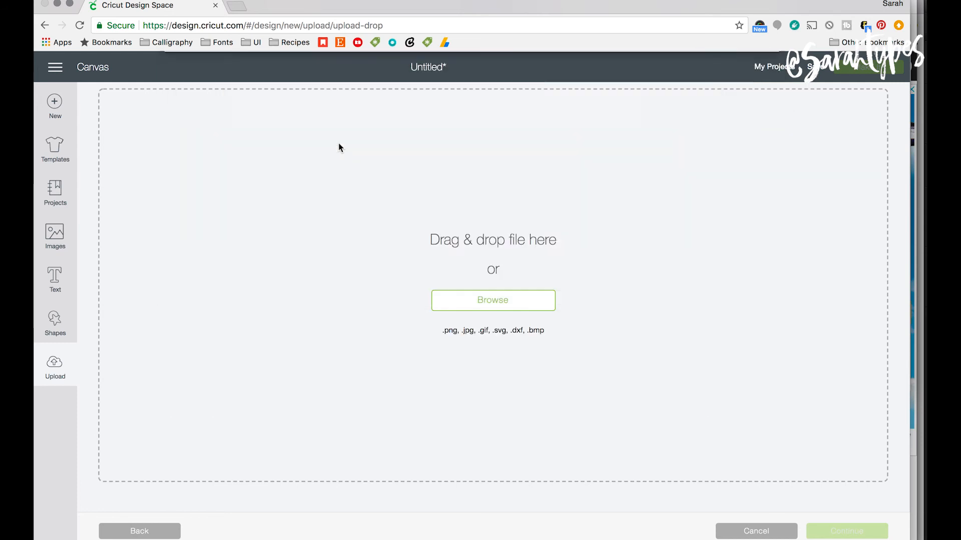
{"action": "left_click", "coordinate": [493, 300]}
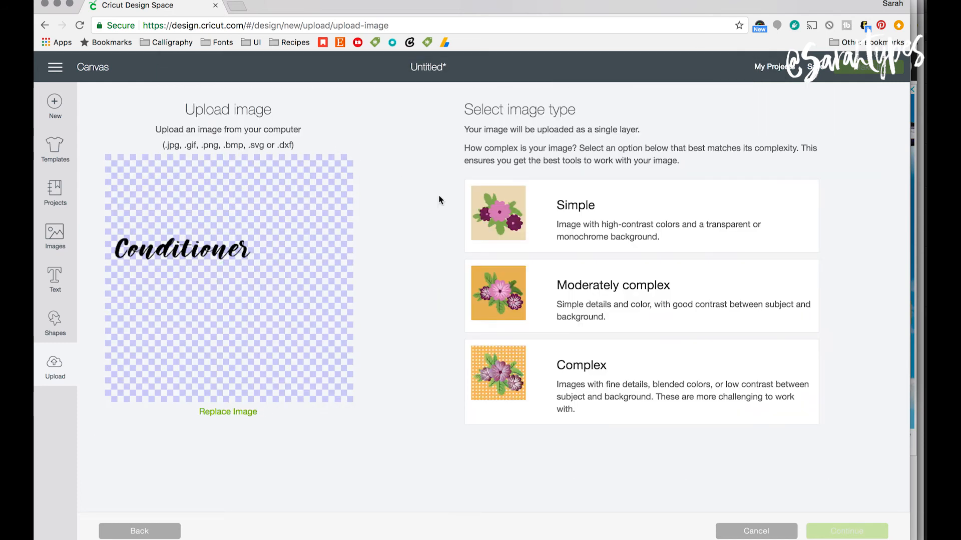
{"action": "mouse_move", "coordinate": [506, 217]}
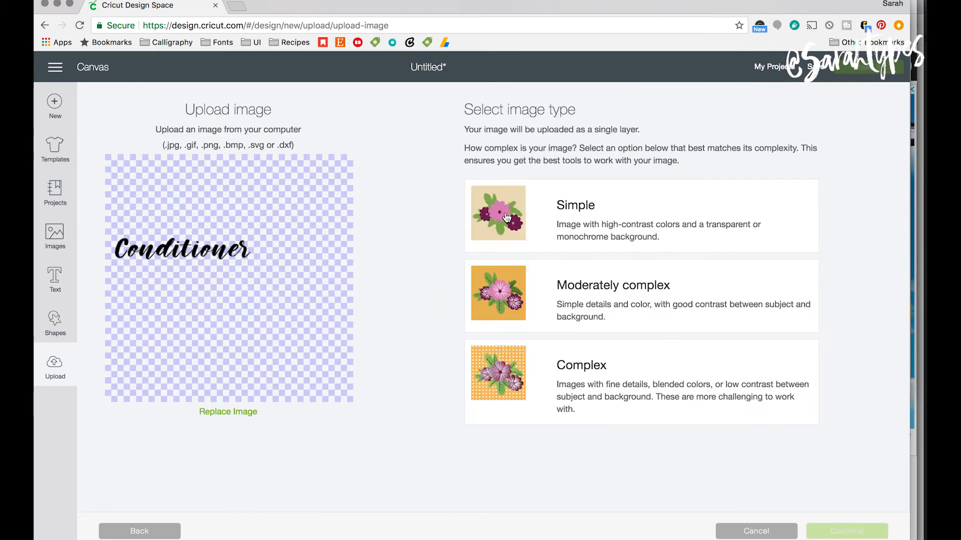
{"action": "left_click", "coordinate": [505, 216]}
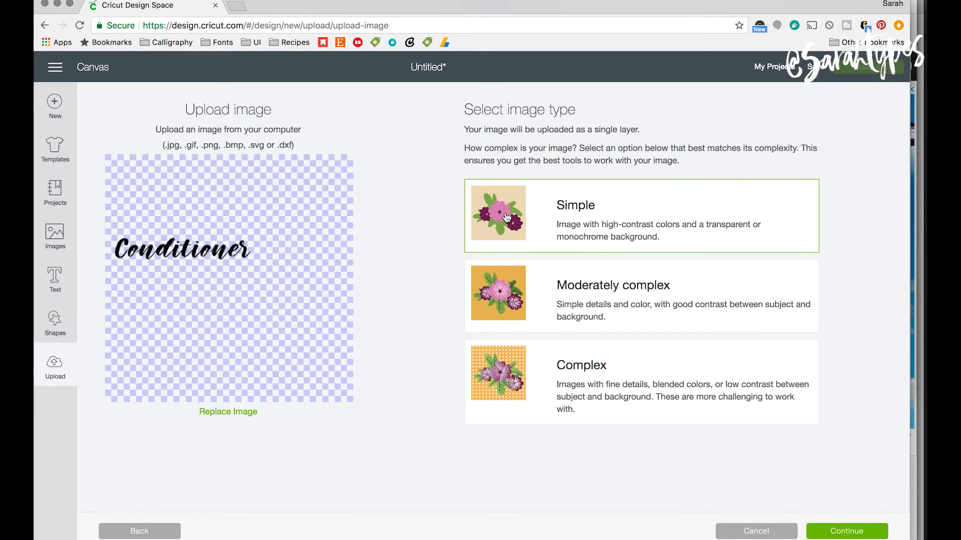
{"action": "mouse_move", "coordinate": [824, 515]}
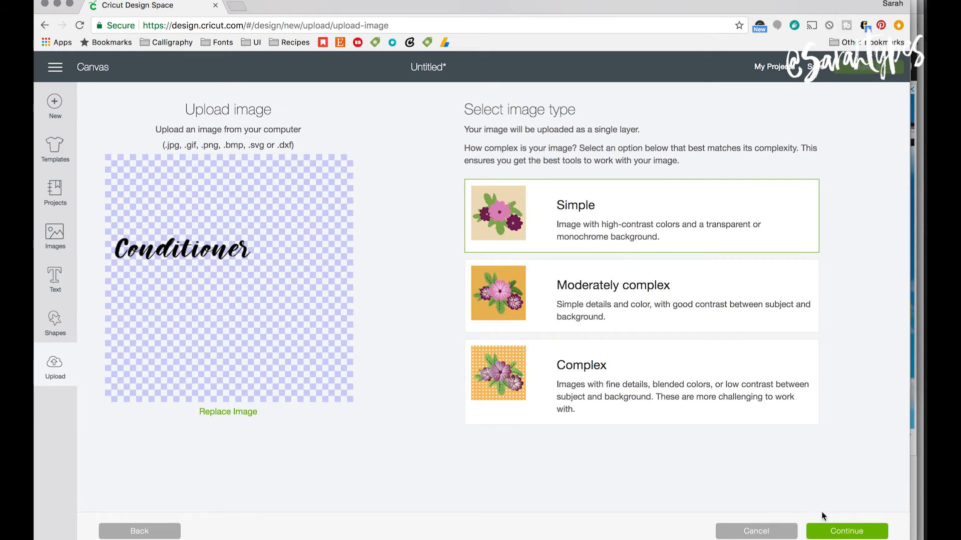
{"action": "left_click", "coordinate": [843, 531]}
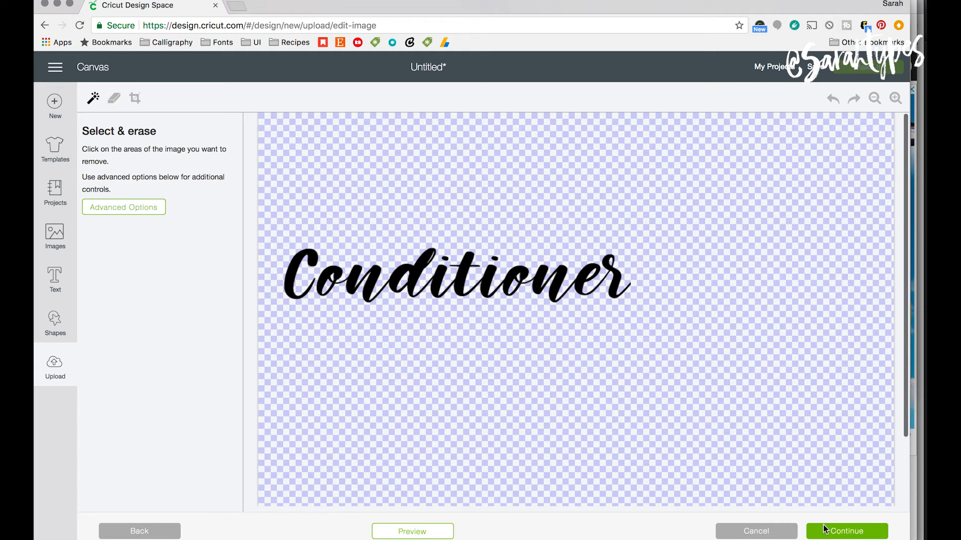
{"action": "left_click", "coordinate": [846, 531]}
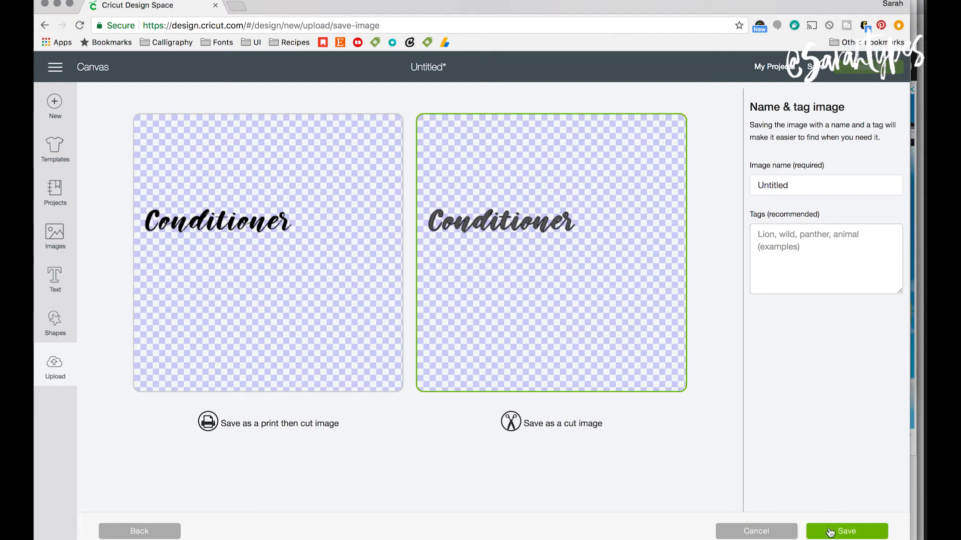
{"action": "left_click", "coordinate": [846, 531]}
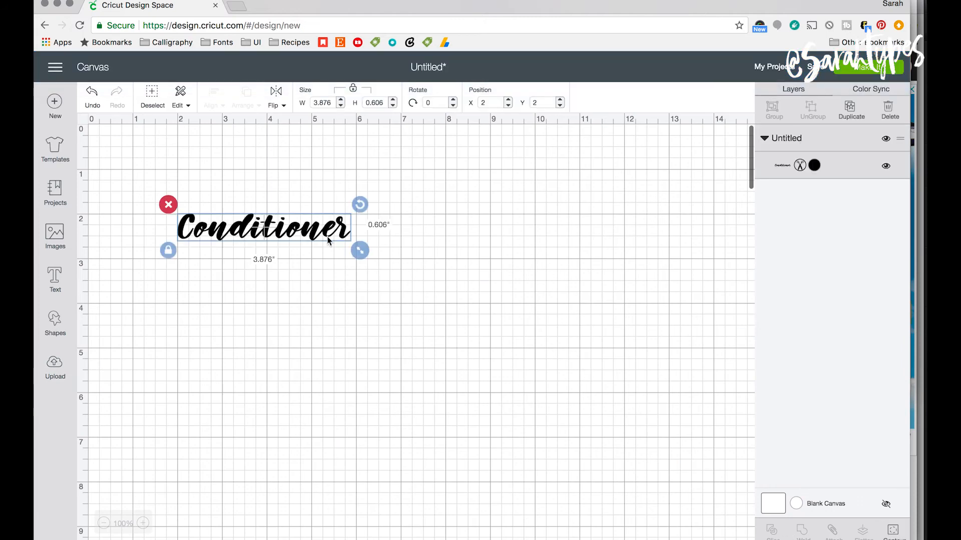
Step: Move Conditioner to the top-left, resize it to 2.58 inches wide, and send it to Make It
{"action": "left_click_drag", "start_coordinate": [263, 230], "coordinate": [187, 152]}
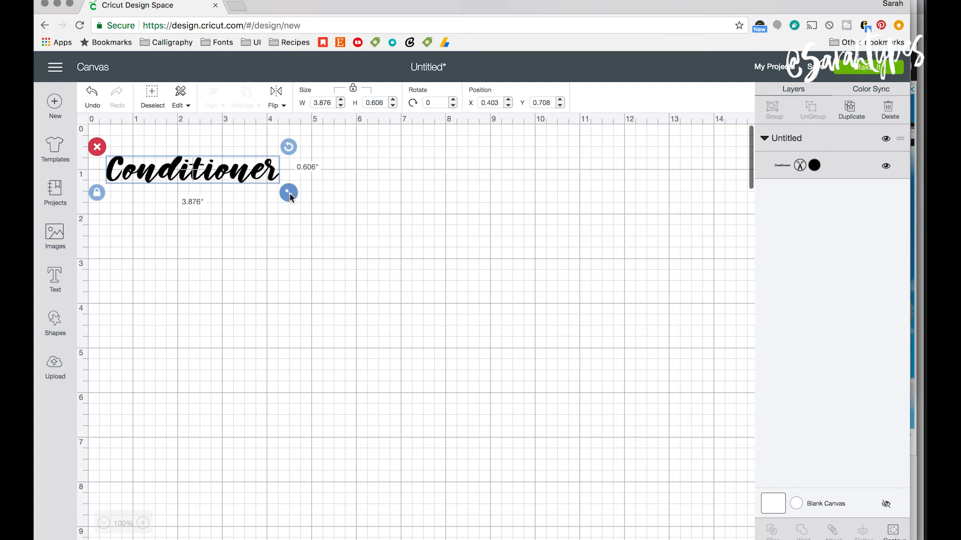
{"action": "left_click_drag", "start_coordinate": [289, 192], "coordinate": [231, 183]}
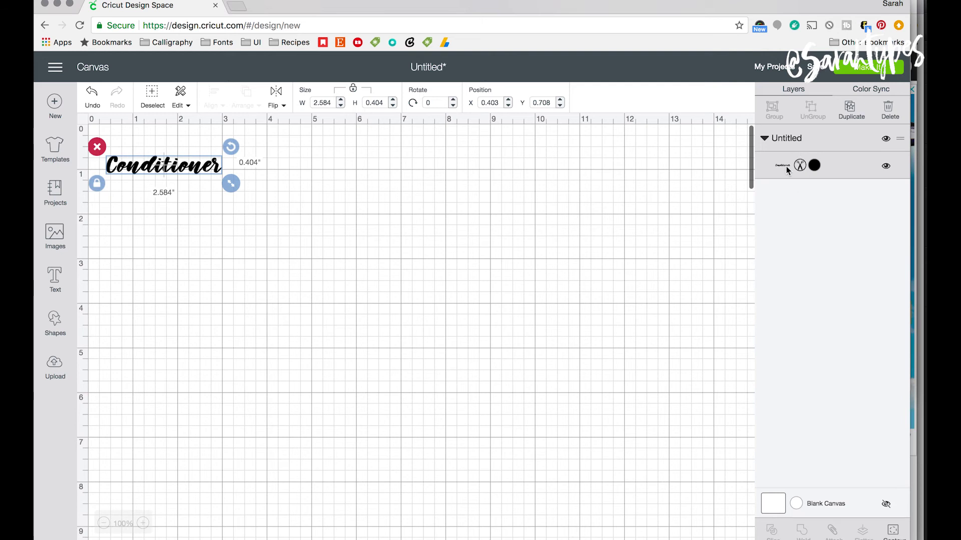
{"action": "left_click", "coordinate": [873, 67]}
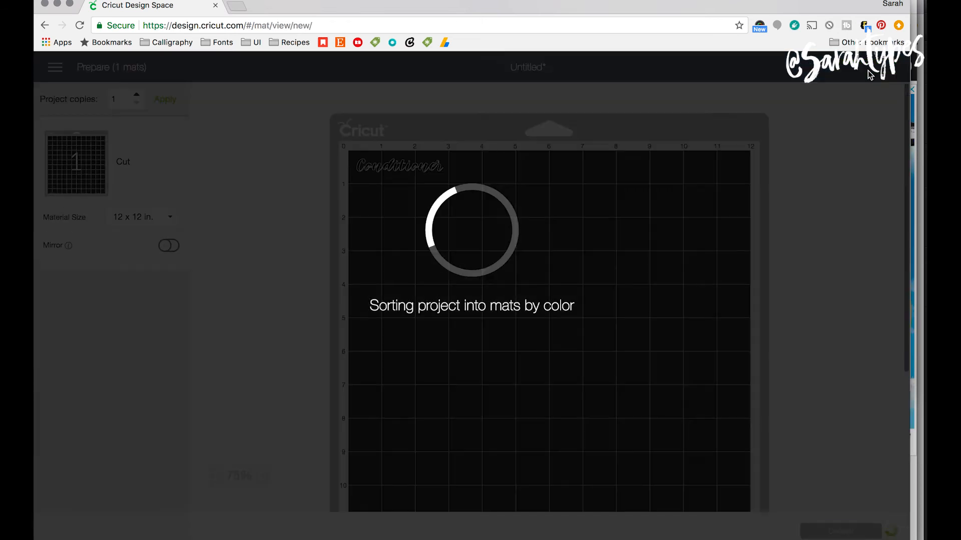